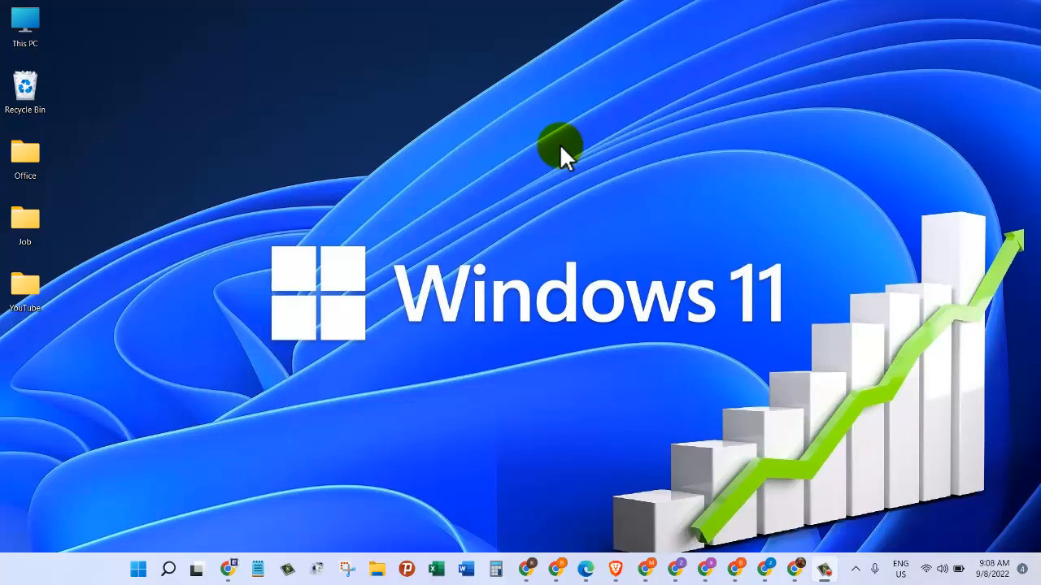
# Launch Paint from the Start menu's Suggested list after capturing the desktop.
pyautogui.click(168, 569)
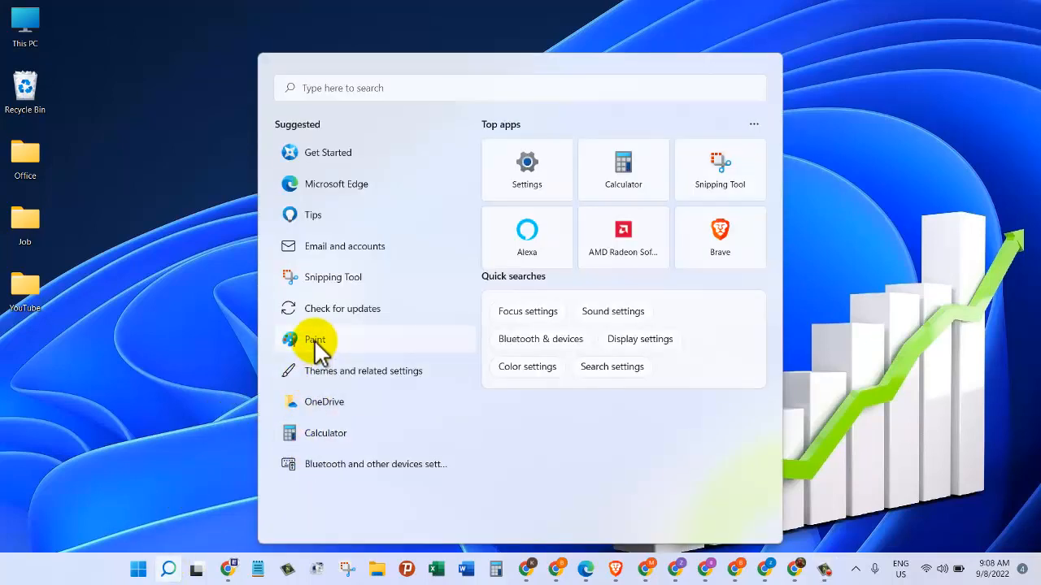
pyautogui.click(316, 340)
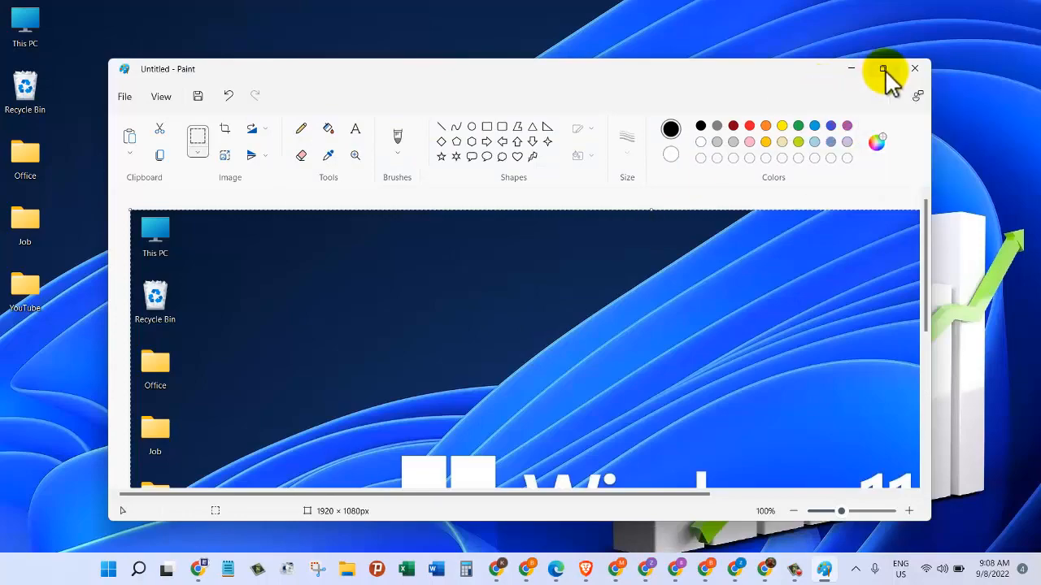
# Maximize Paint and save the pasted screenshot as an Untitled PNG on the Desktop.
pyautogui.click(881, 68)
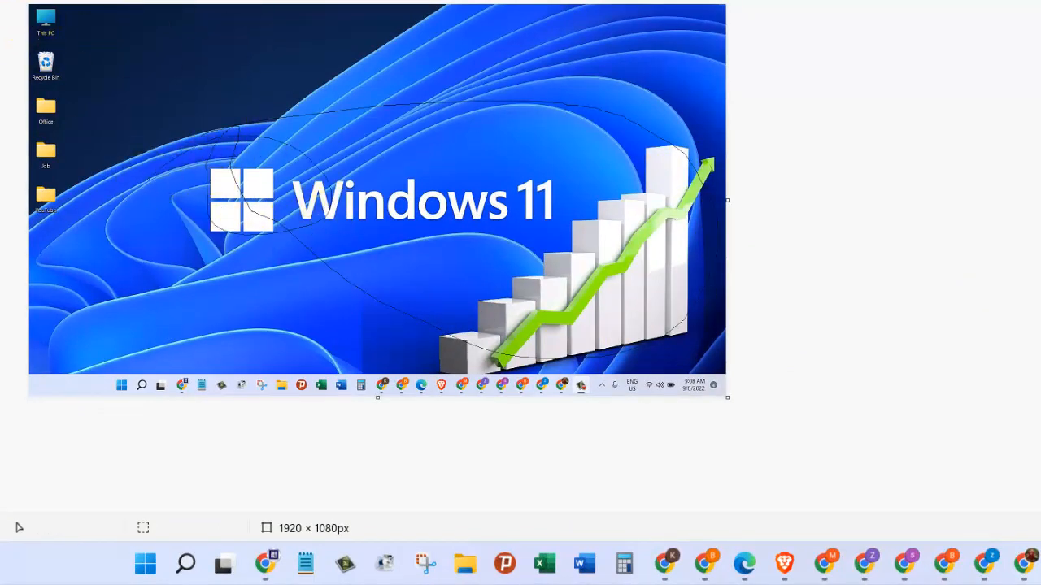
pyautogui.click(23, 61)
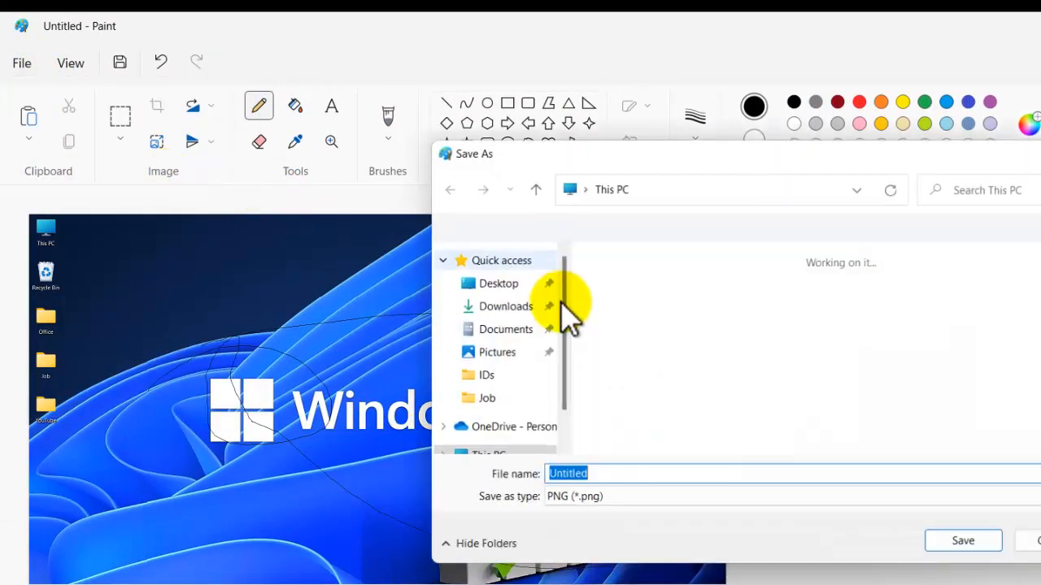
pyautogui.click(498, 283)
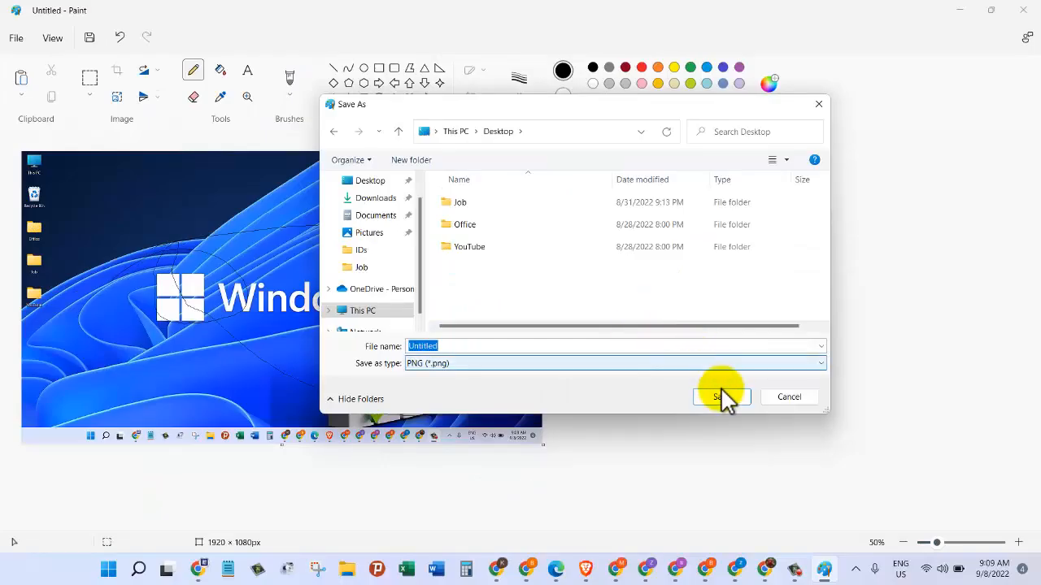
pyautogui.click(719, 397)
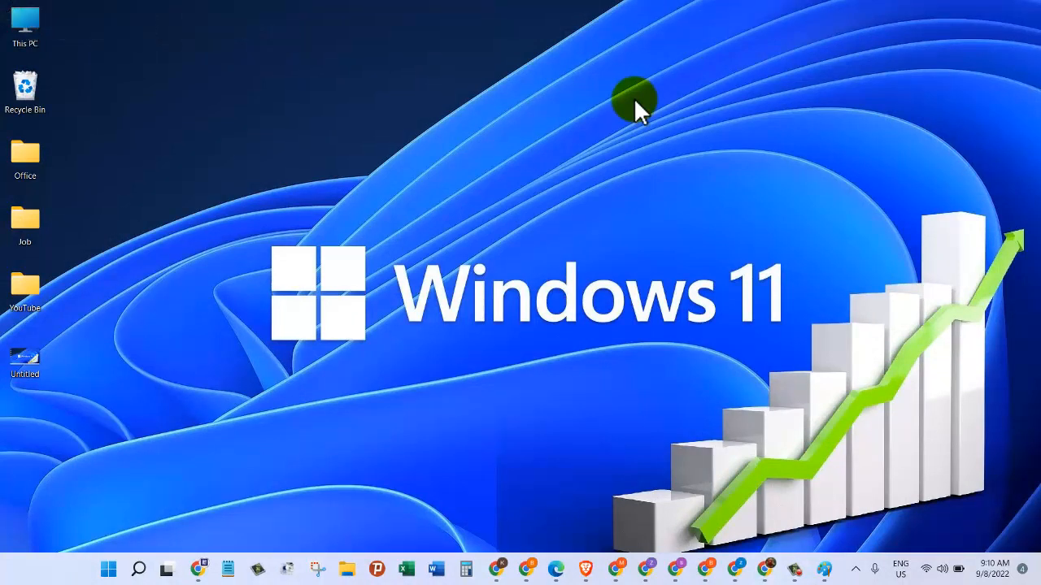
pyautogui.moveTo(309, 553)
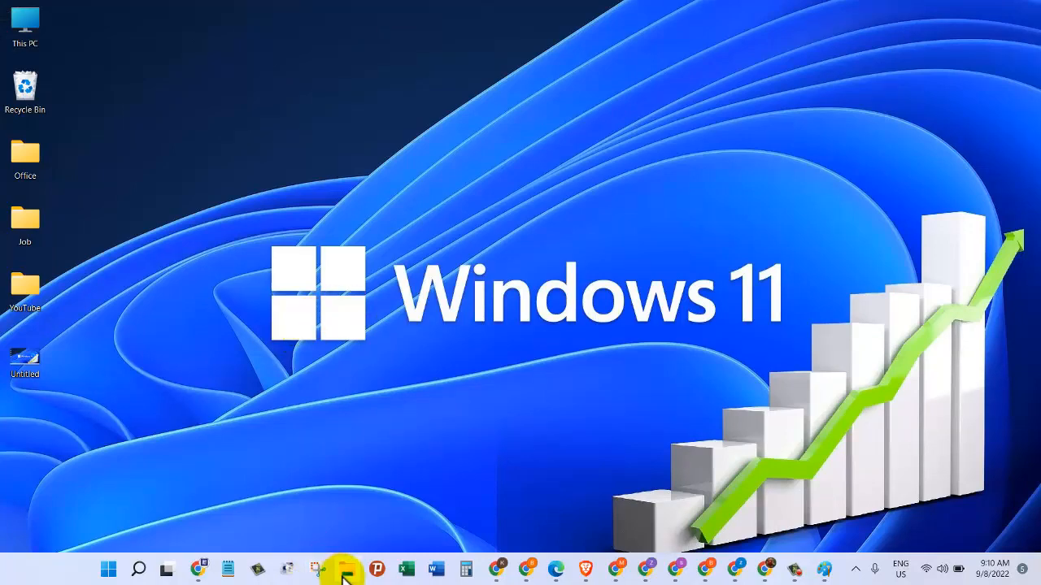
# Browse to Pictures > Screenshots in File Explorer and select Screenshot (6) through (8).
pyautogui.click(166, 569)
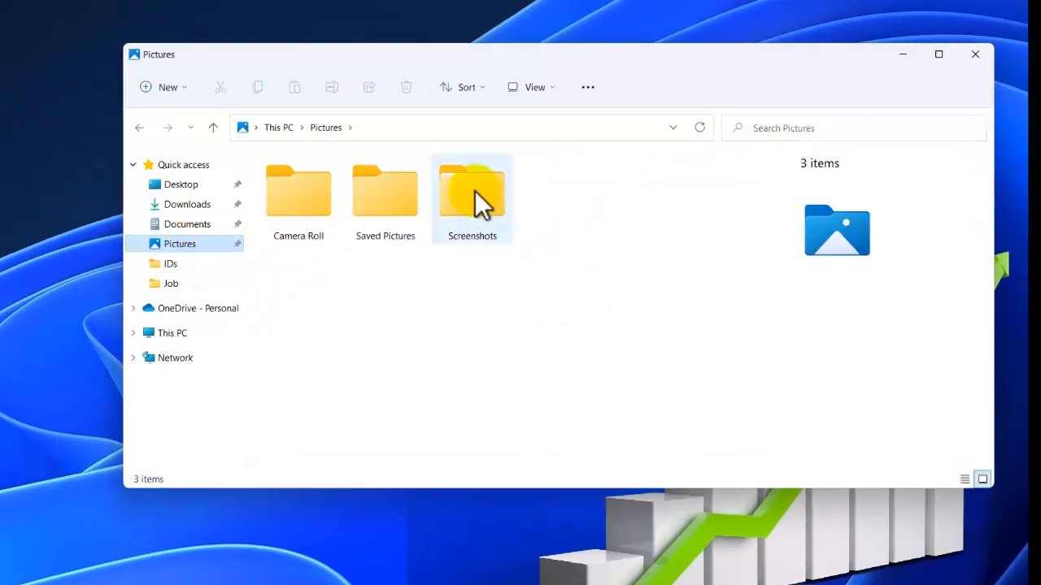
pyautogui.doubleClick(471, 189)
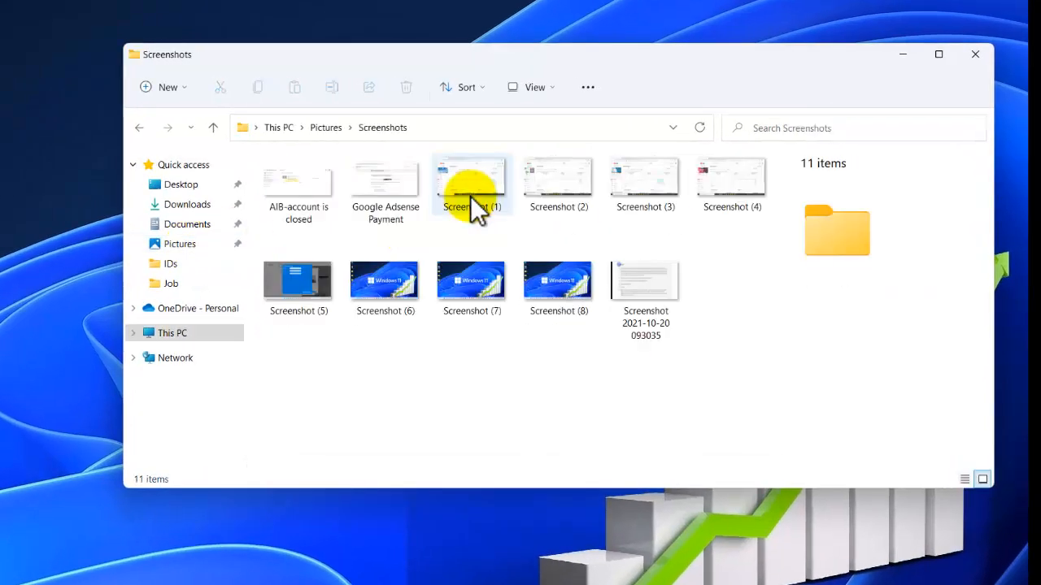
pyautogui.moveTo(582, 378)
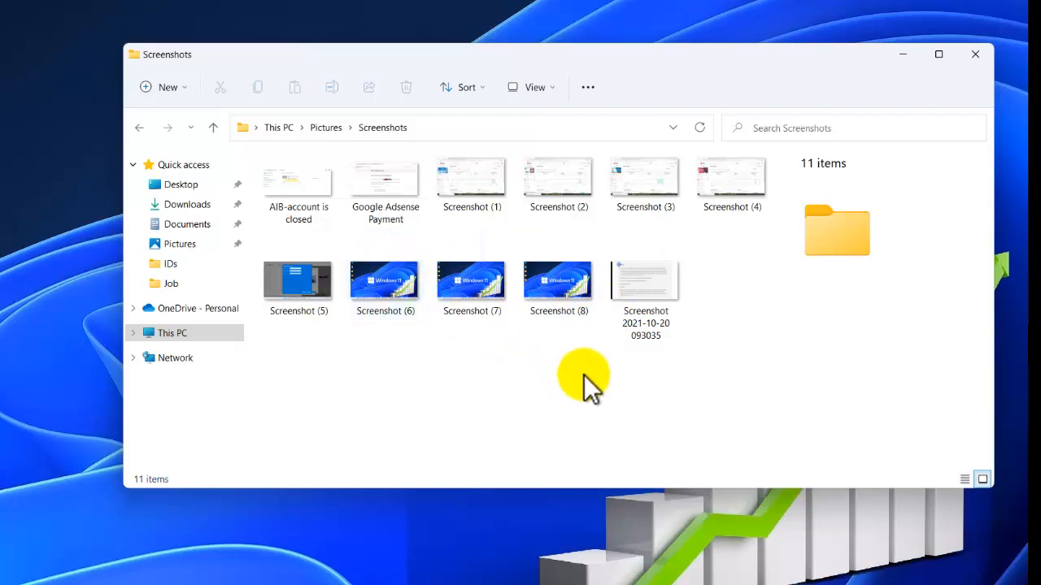
pyautogui.click(384, 276)
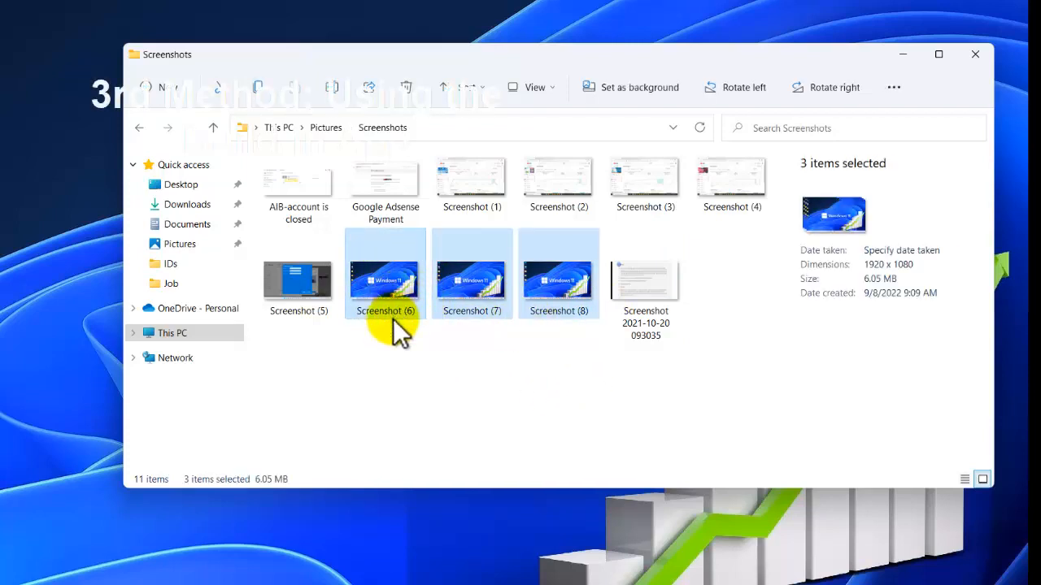
pyautogui.click(974, 53)
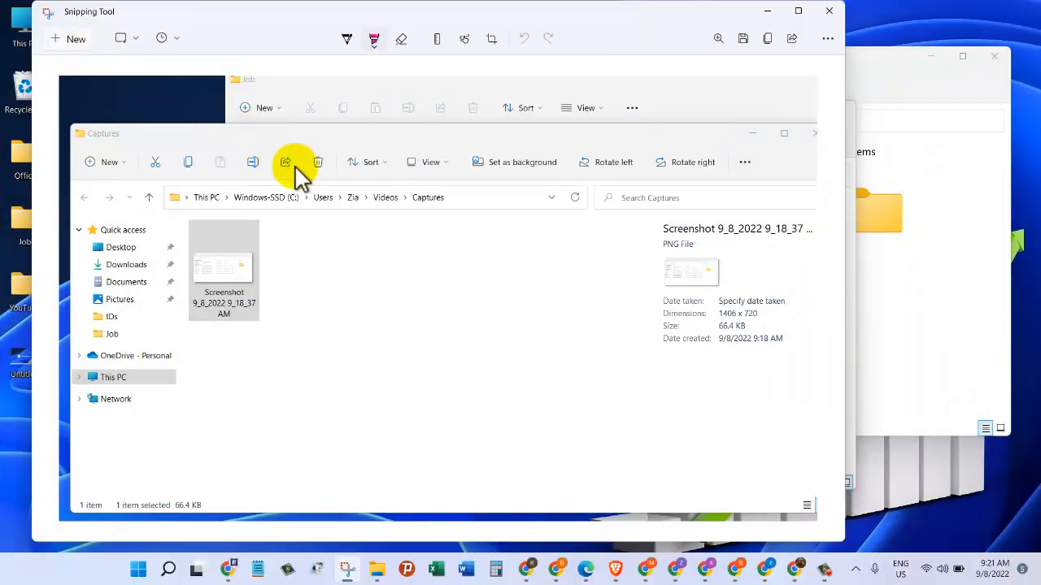
pyautogui.moveTo(393, 289)
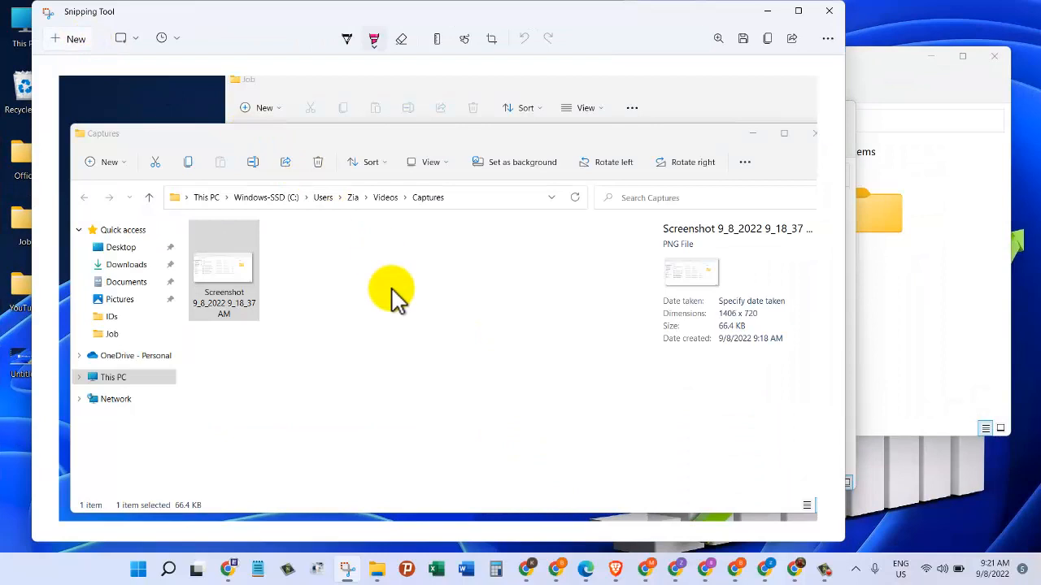
# Start Save As for the File Explorer snip, pointed at the Desktop as PNG.
pyautogui.click(742, 39)
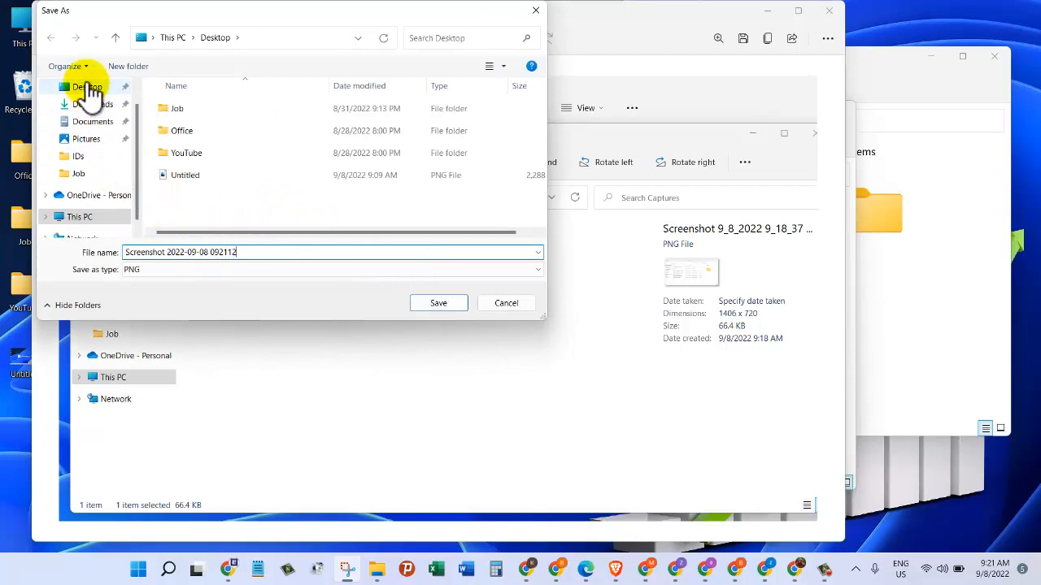
pyautogui.moveTo(177, 289)
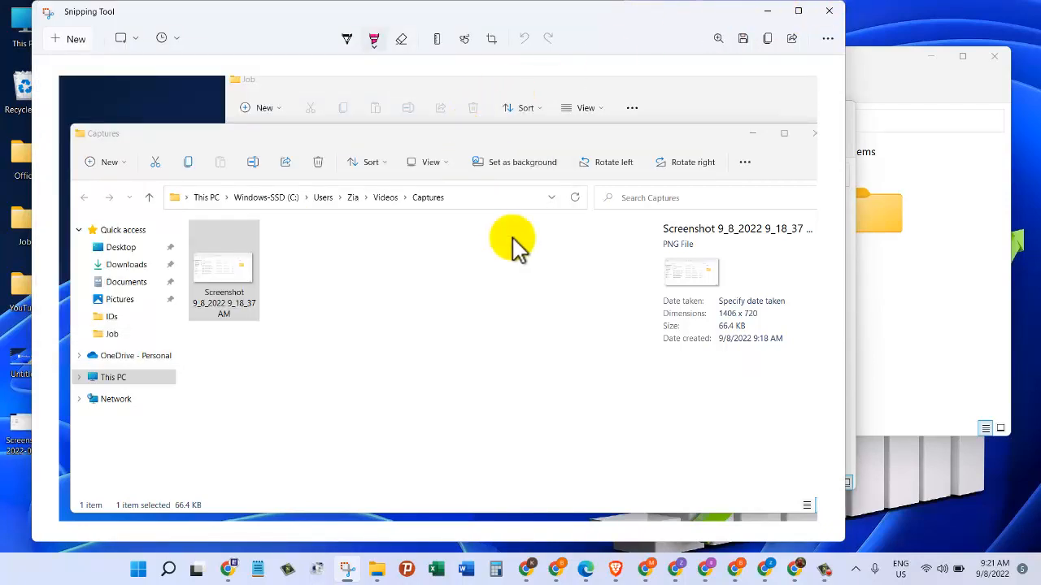
pyautogui.moveTo(374, 264)
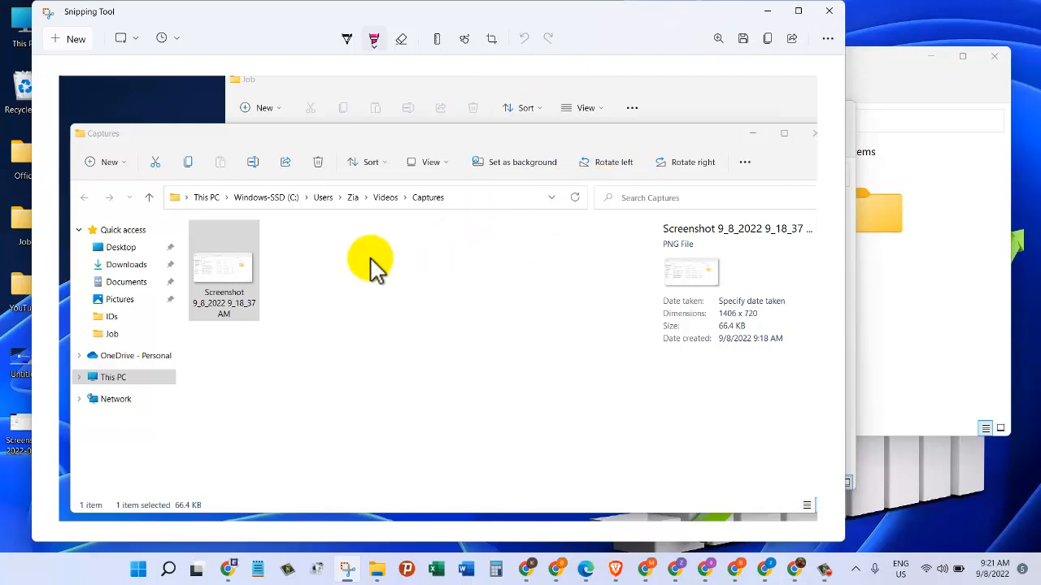
pyautogui.moveTo(354, 110)
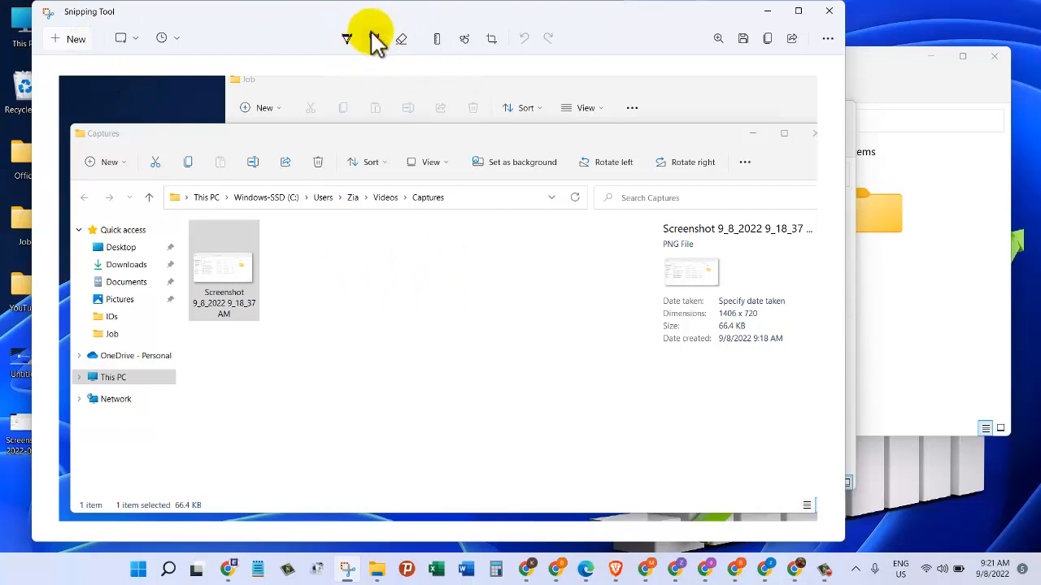
# Switch to the freehand pen to circle the captured screenshot file in blue.
pyautogui.click(374, 39)
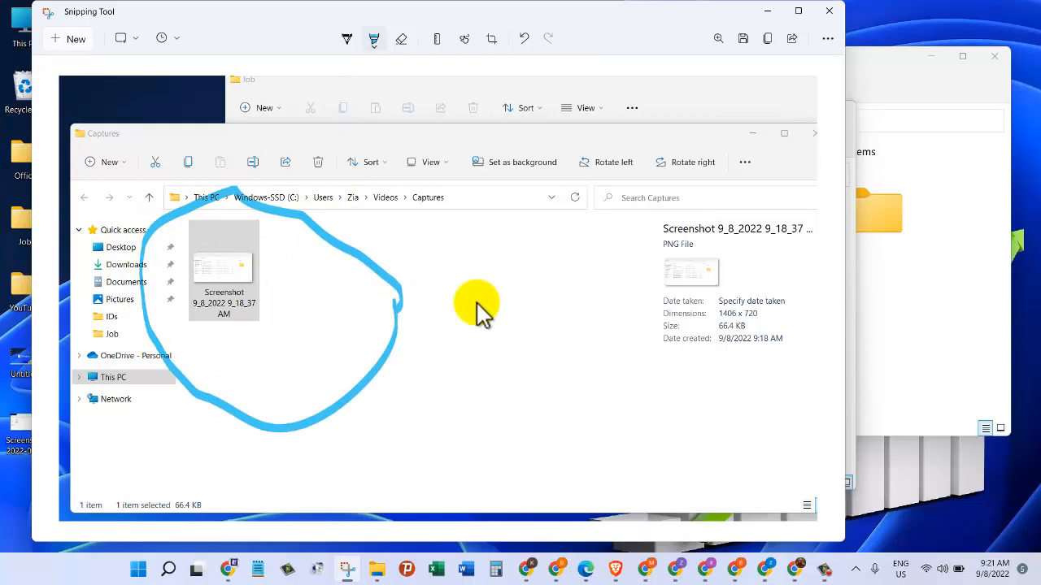
pyautogui.moveTo(520, 244)
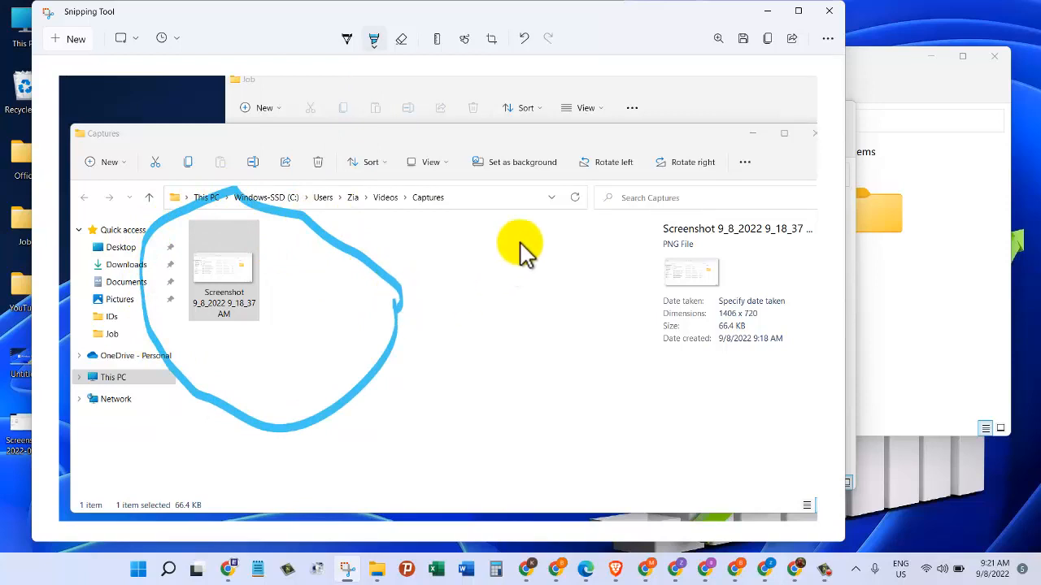
pyautogui.moveTo(589, 247)
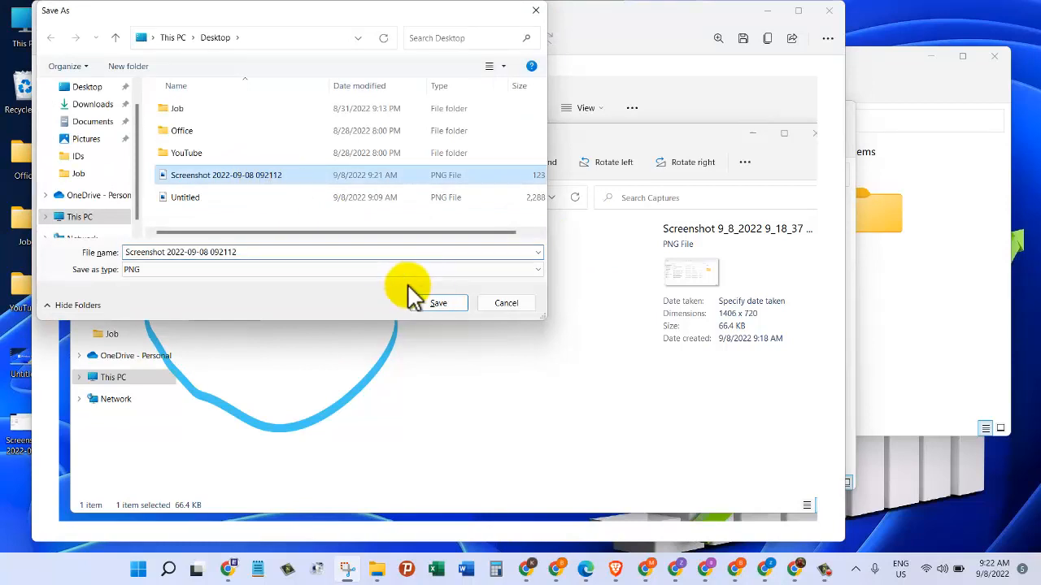
# Confirm saving the annotated snip to the desktop and begin a new free-form capture of the Job folder.
pyautogui.click(437, 303)
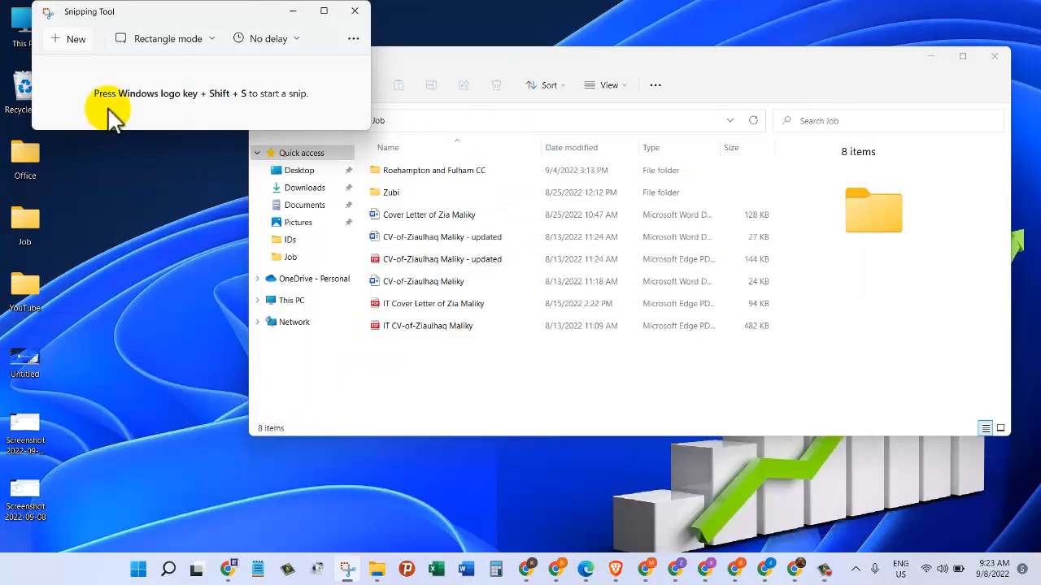
pyautogui.moveTo(236, 105)
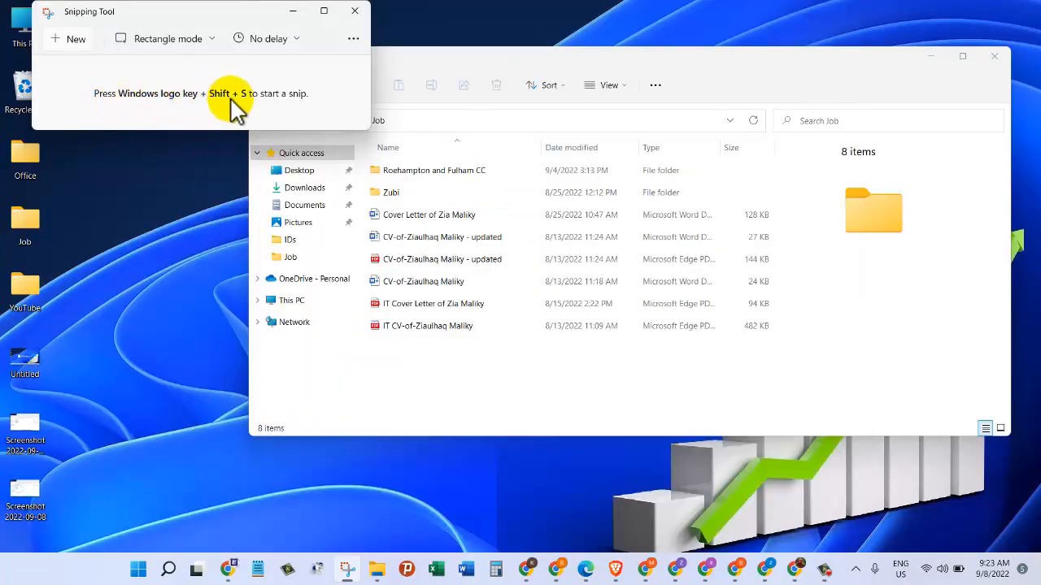
pyautogui.moveTo(289, 122)
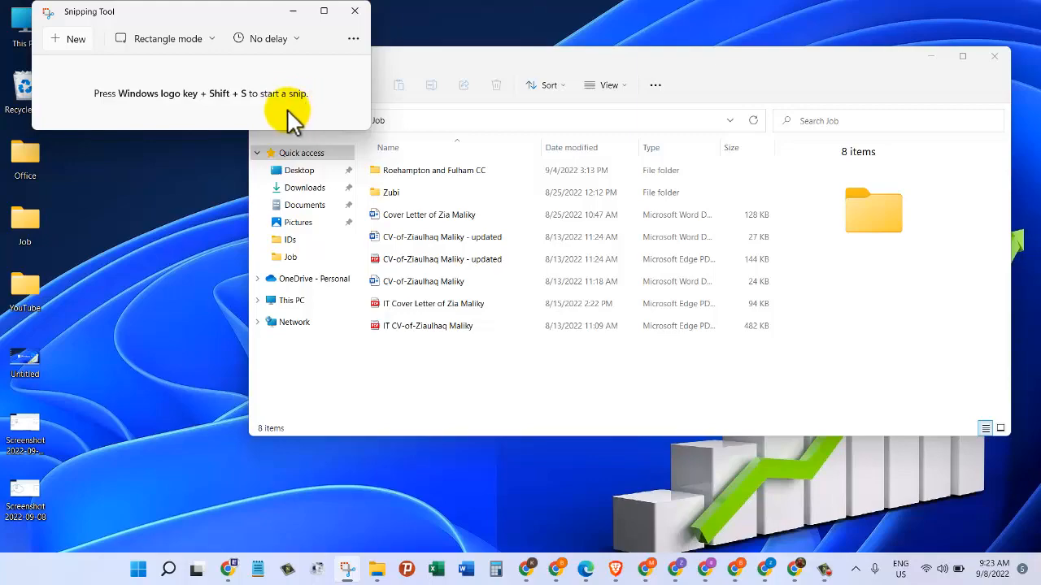
pyautogui.click(75, 39)
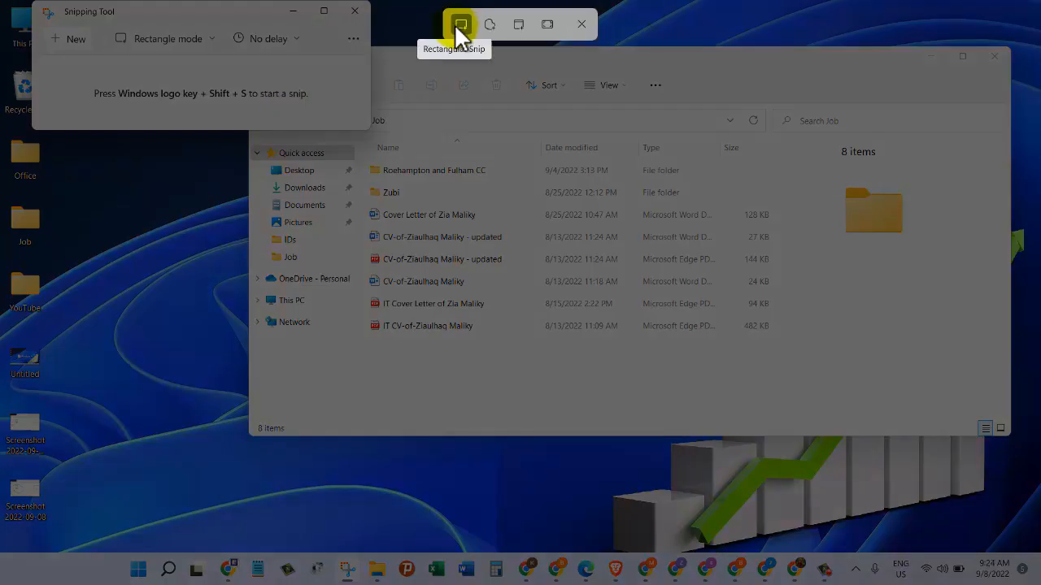
pyautogui.moveTo(489, 24)
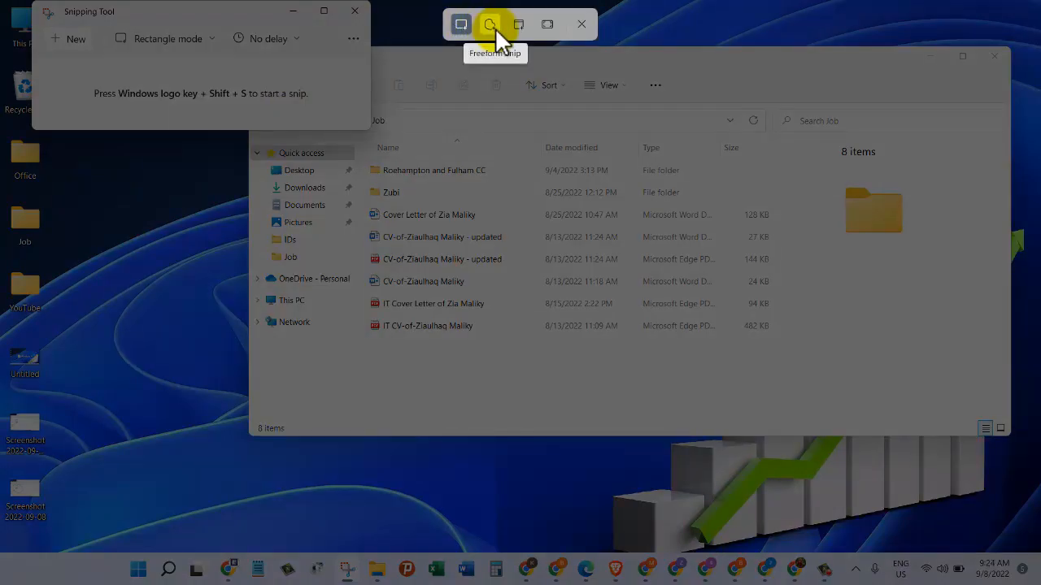
pyautogui.moveTo(517, 25)
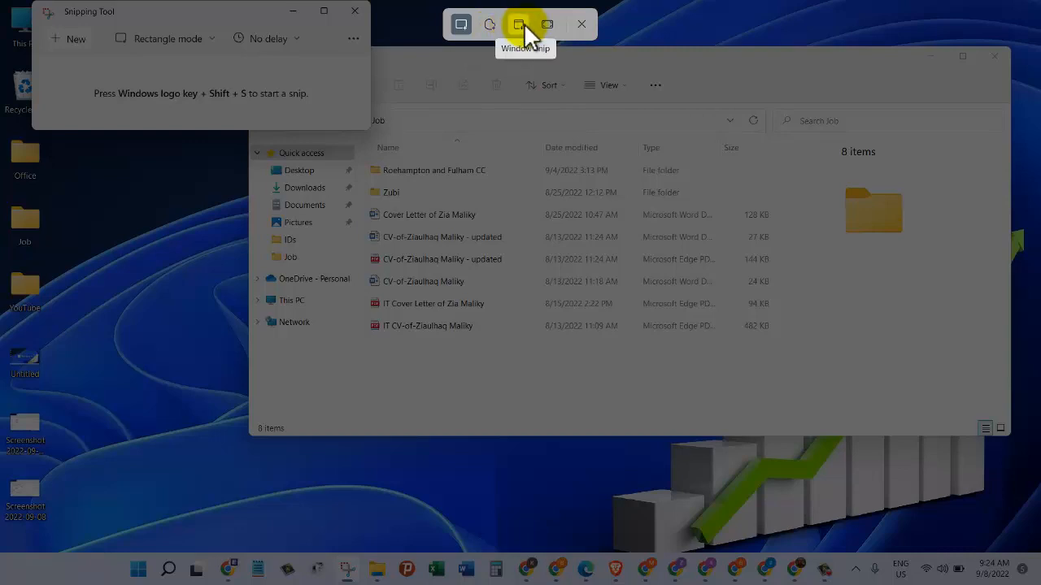
pyautogui.moveTo(547, 25)
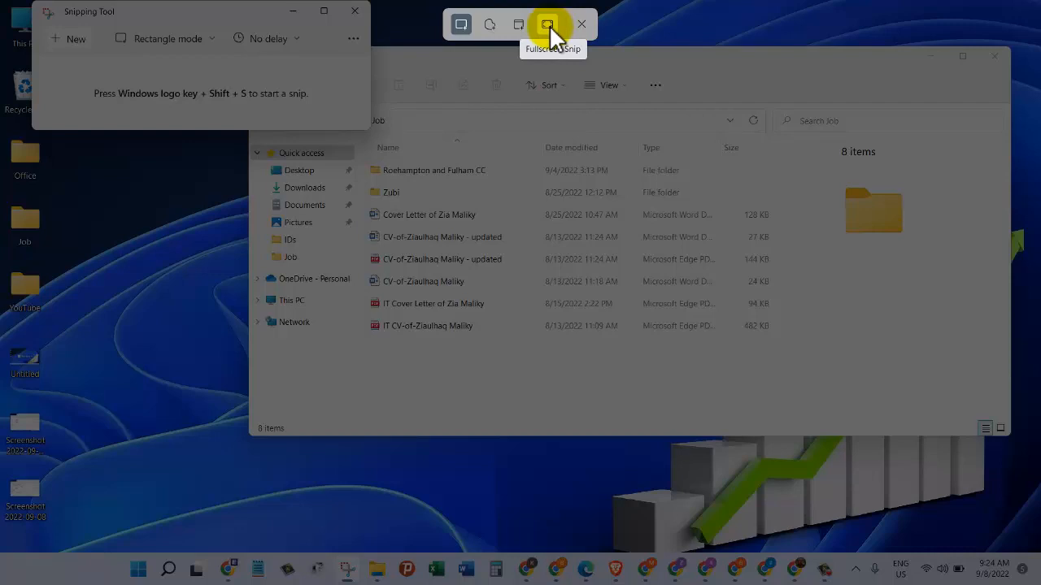
pyautogui.moveTo(490, 24)
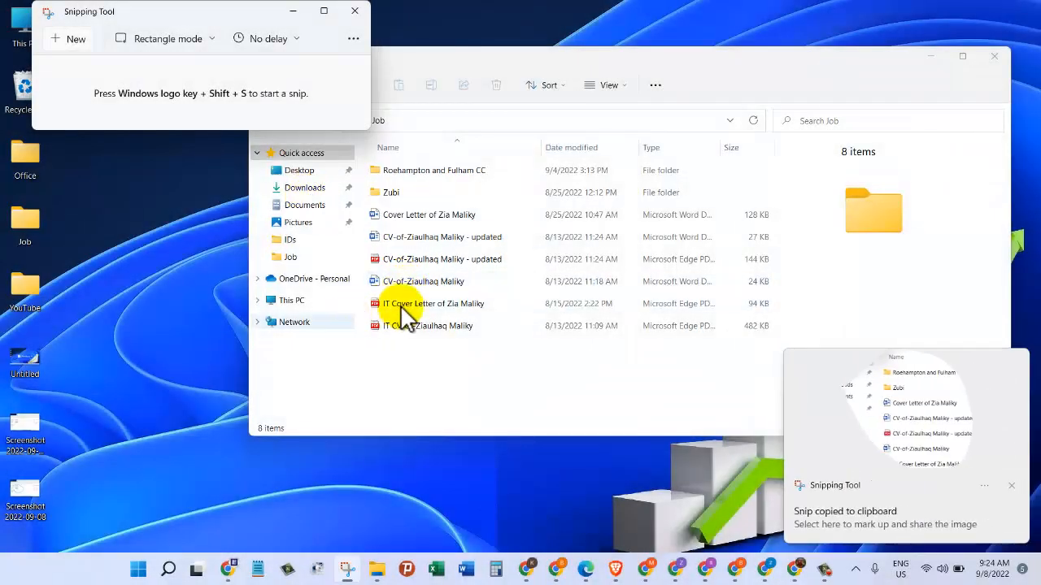
pyautogui.moveTo(898, 463)
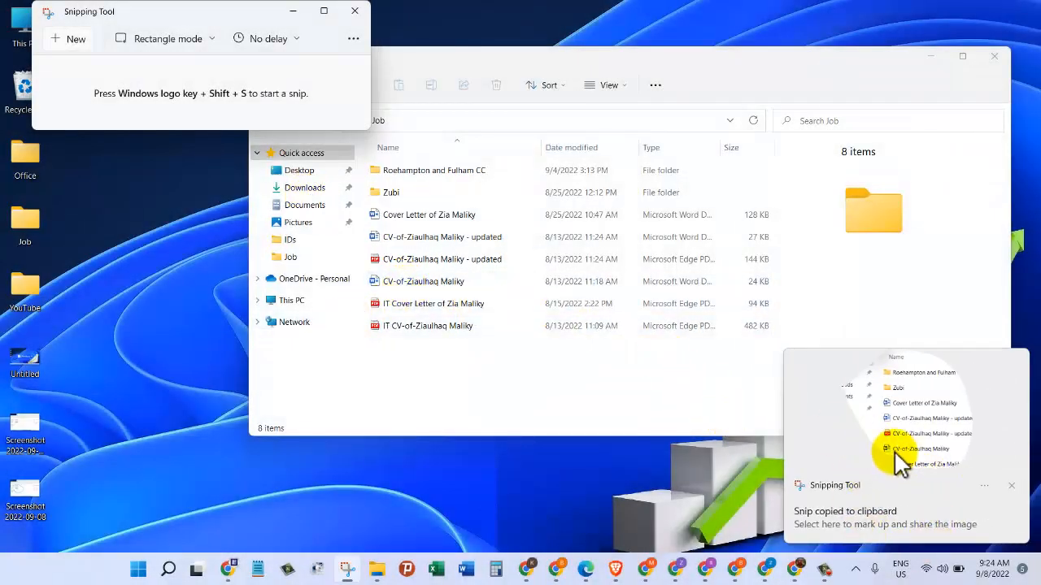
# Mark the first cover letter entry in blue on the Job folder snip and start saving it to the Desktop.
pyautogui.click(885, 517)
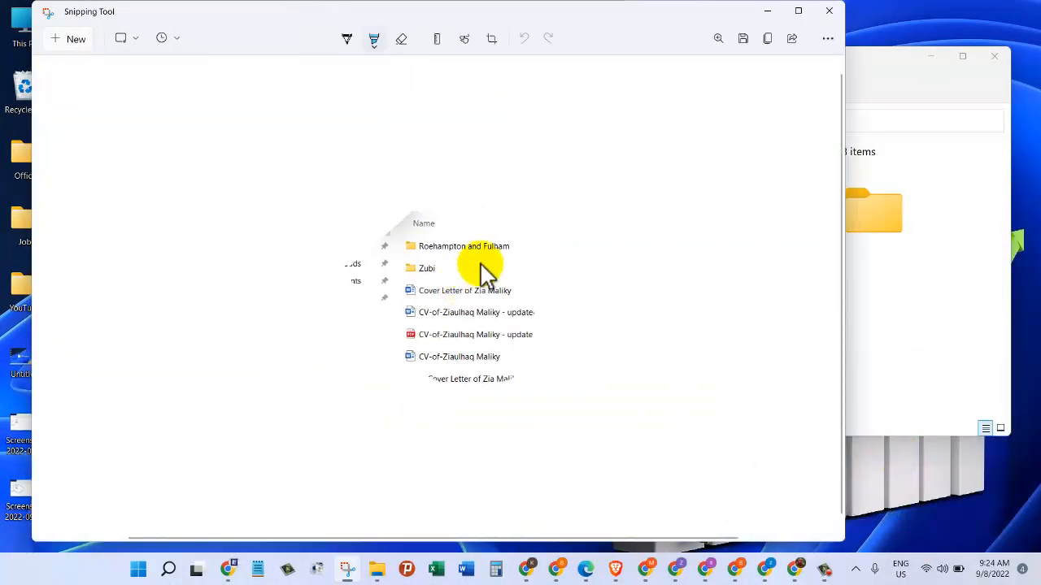
pyautogui.click(466, 289)
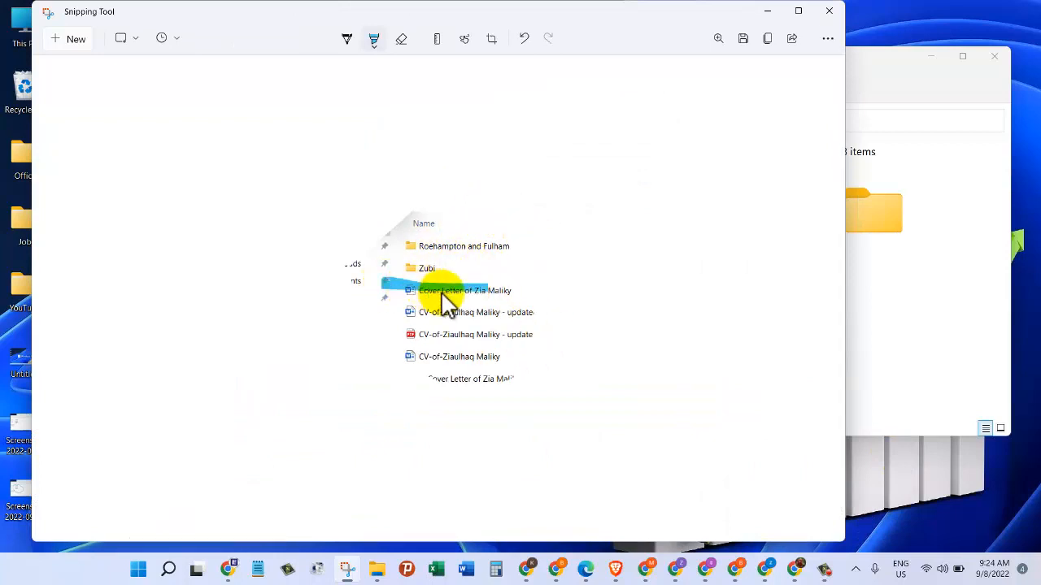
pyautogui.moveTo(458, 383)
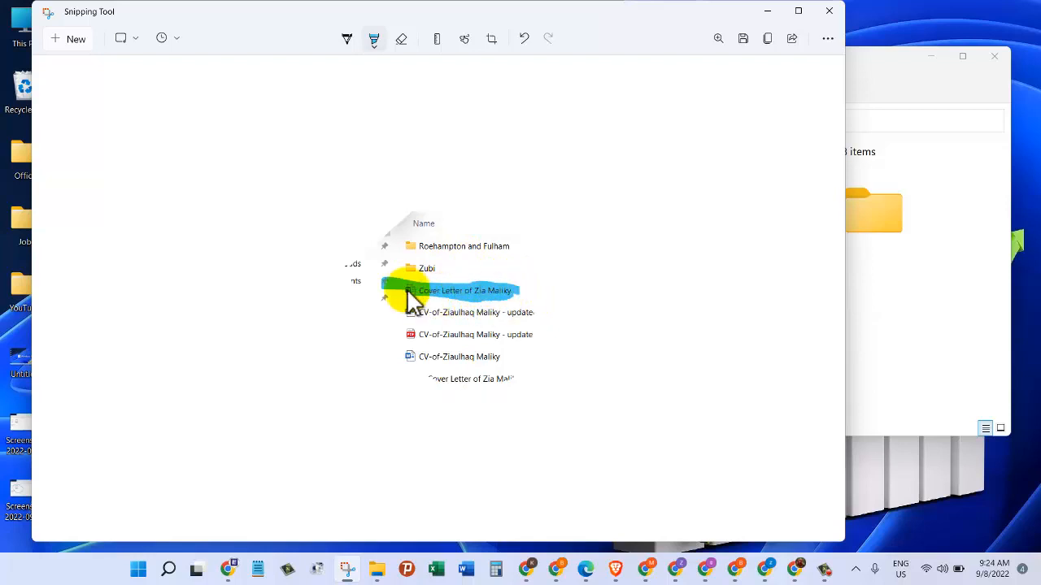
pyautogui.click(741, 39)
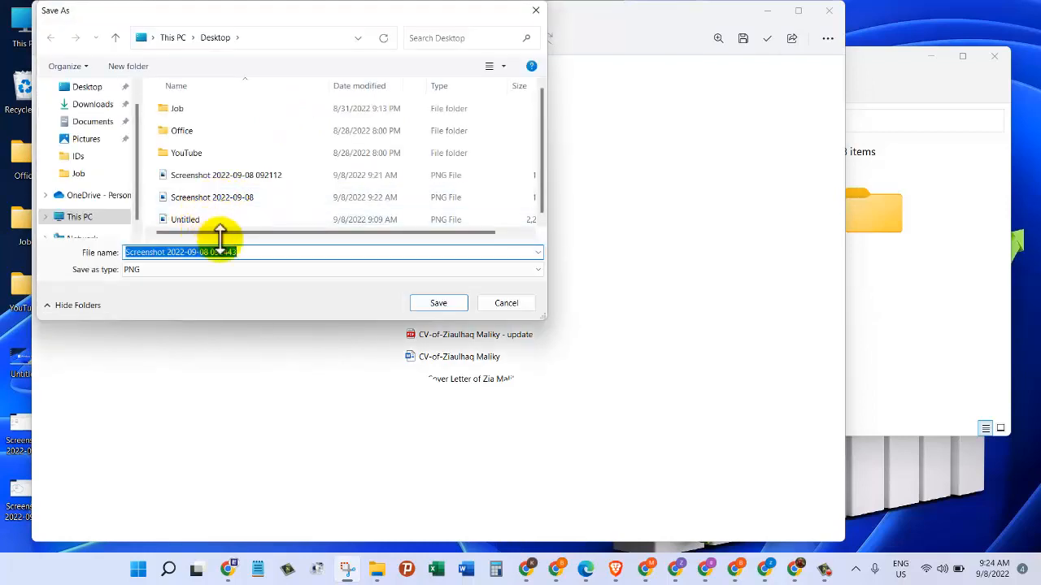
# Save the marked-up snip to the desktop and close the Snipping Tool editor.
pyautogui.click(439, 302)
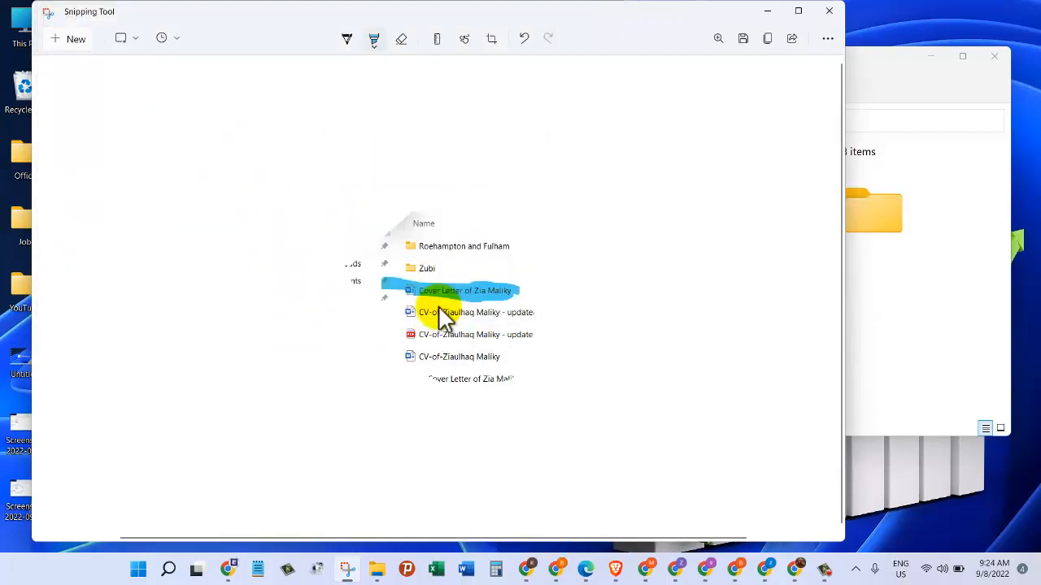
pyautogui.moveTo(830, 12)
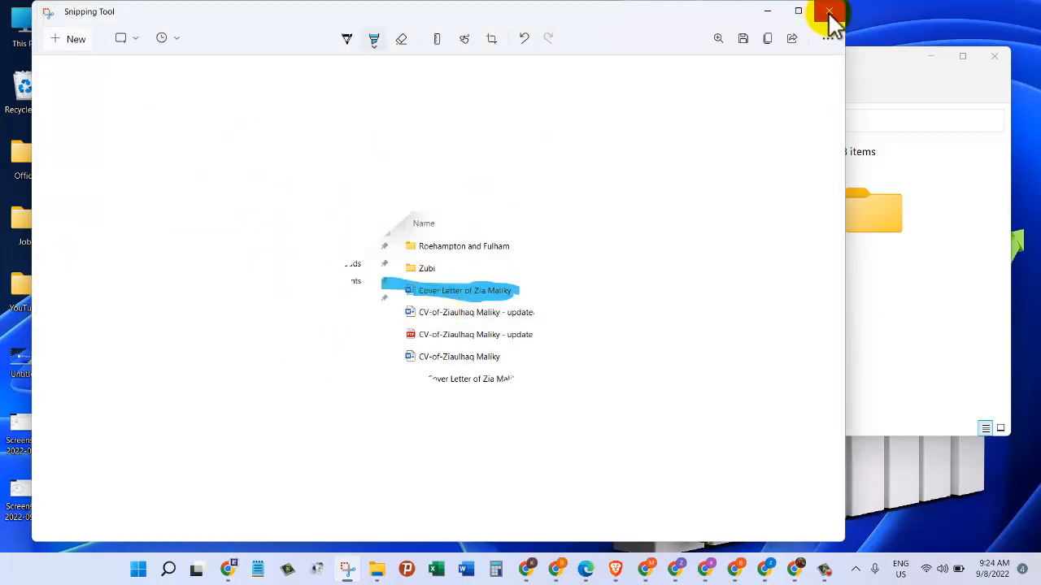
pyautogui.click(830, 12)
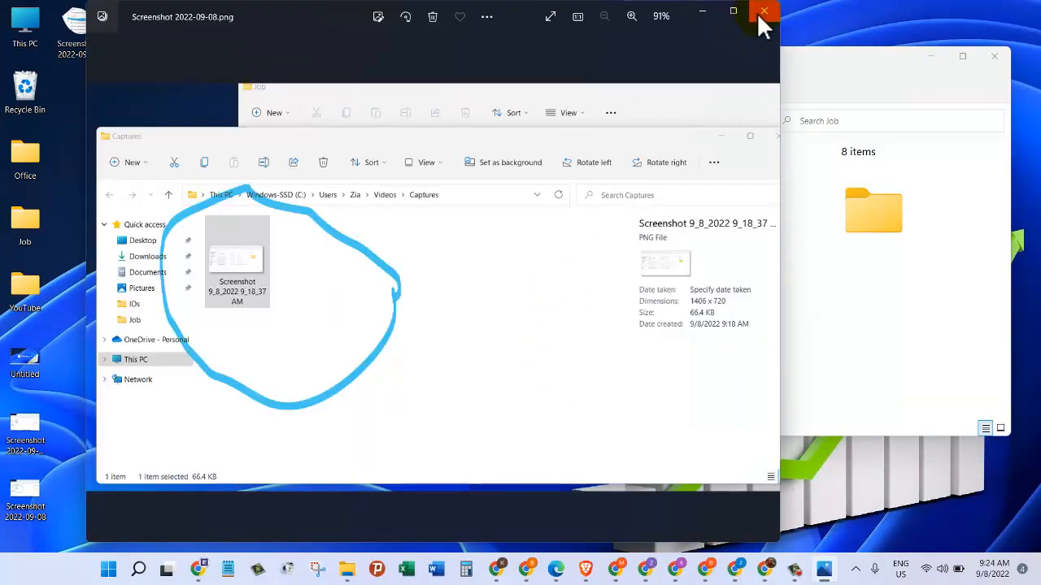
# Close the earlier preview and view Screenshot 2022-09-08 092443.png, the blue-marked free-form snip, in Photos.
pyautogui.click(762, 12)
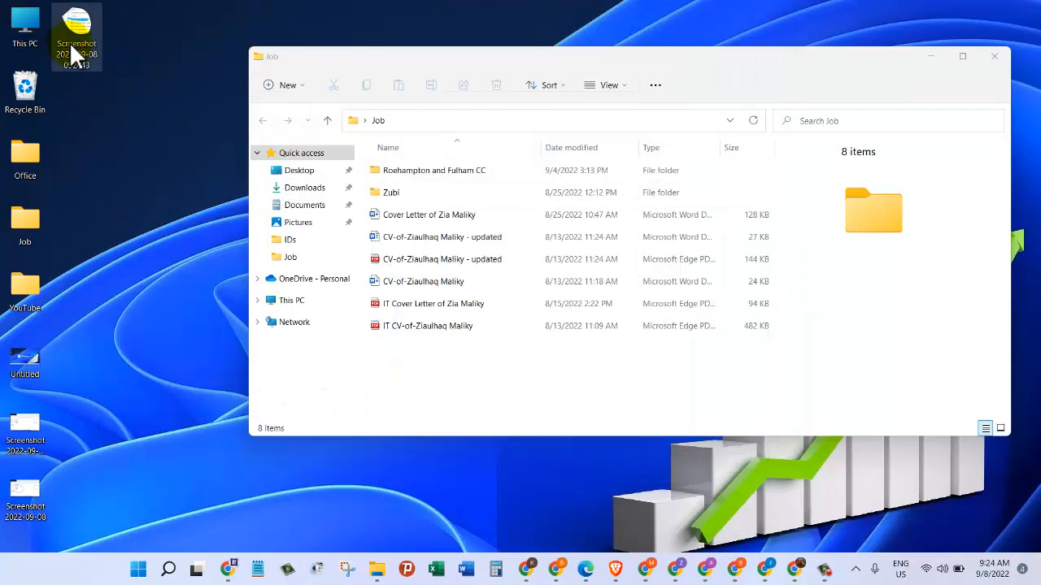
pyautogui.doubleClick(75, 36)
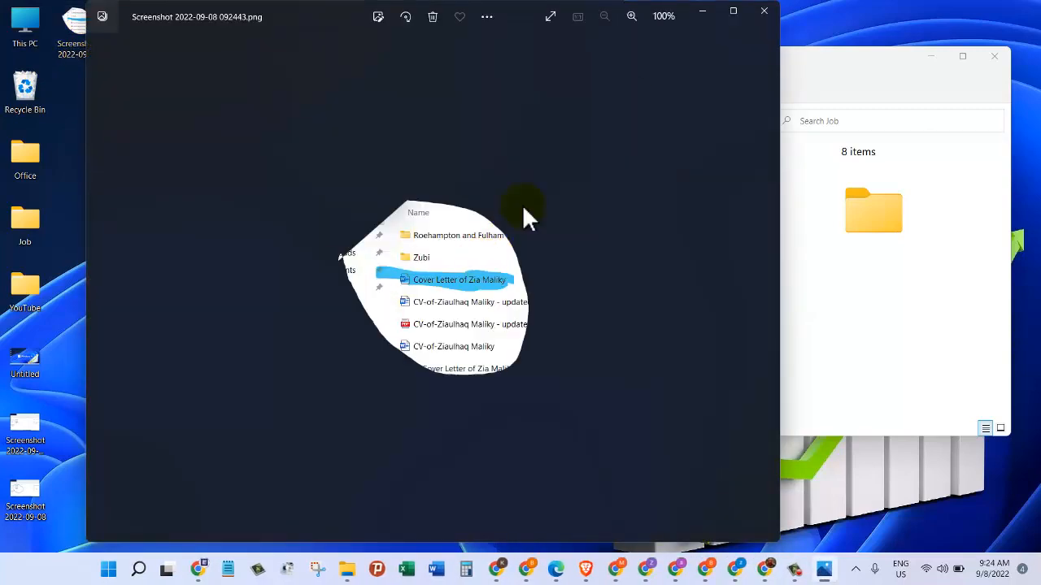